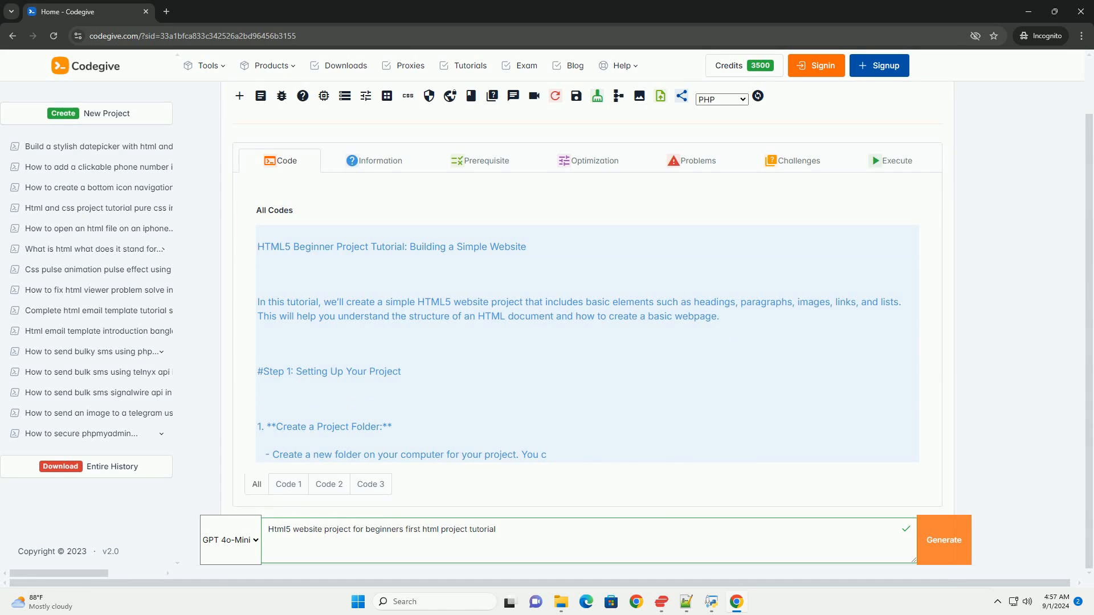
scroll("down", 3)
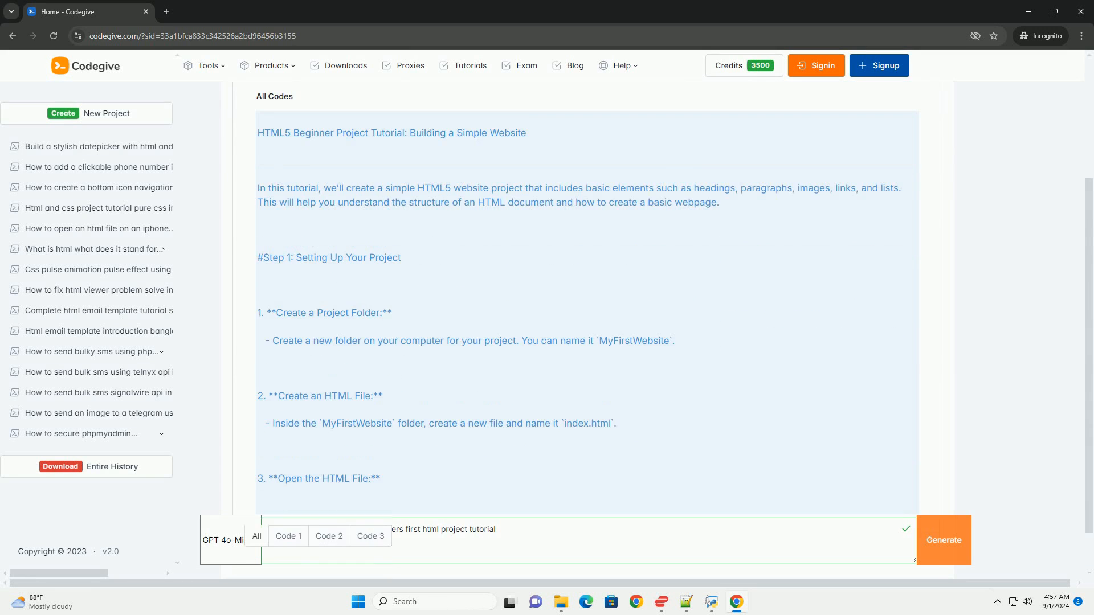
scroll("down", 3)
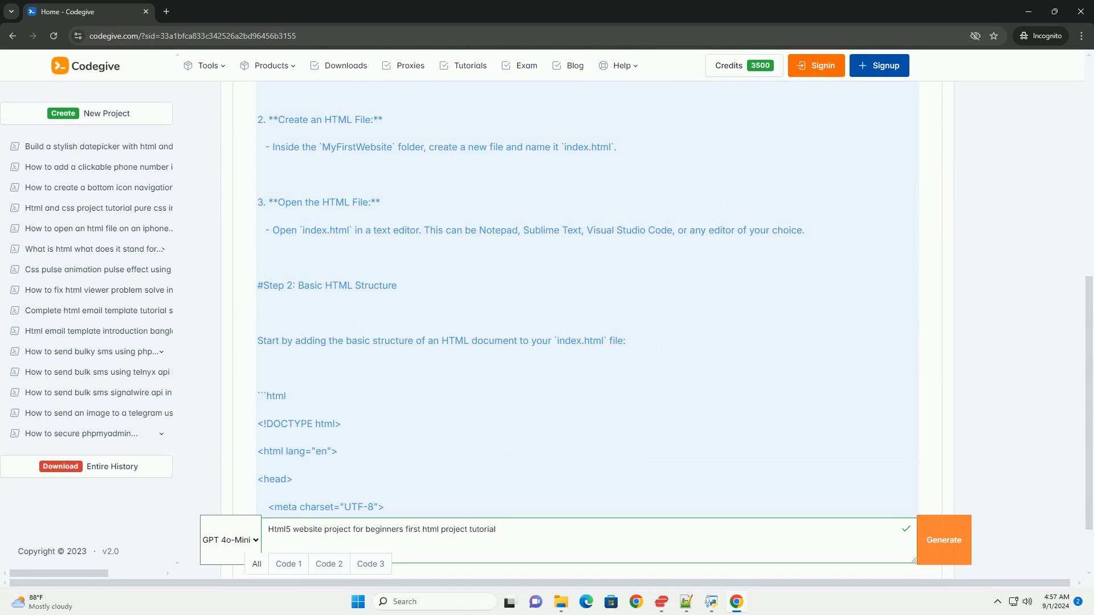
scroll("down", 3)
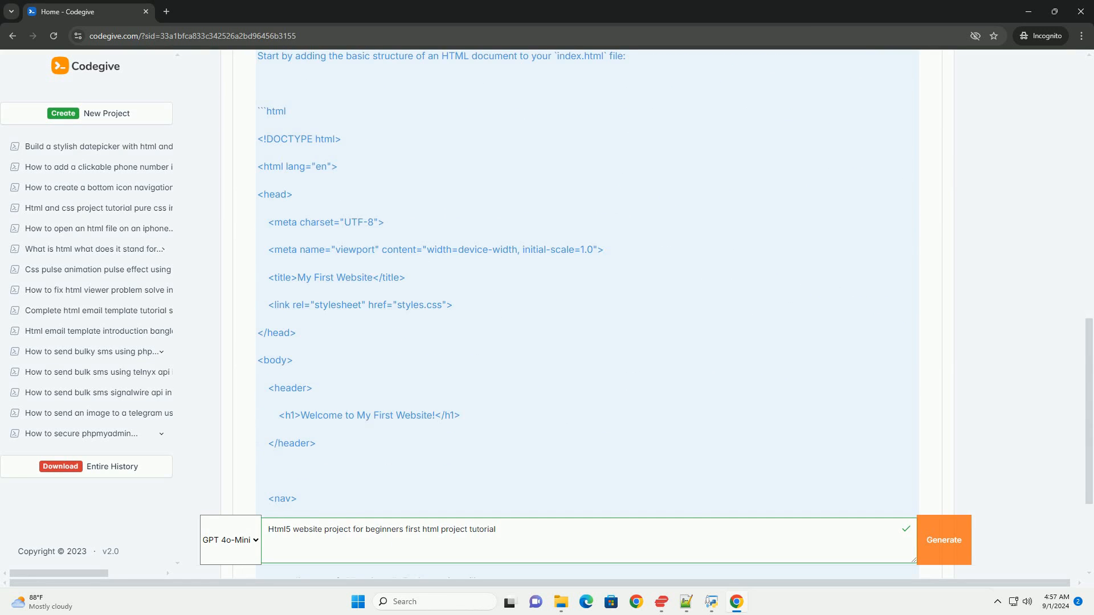
scroll("down", 3)
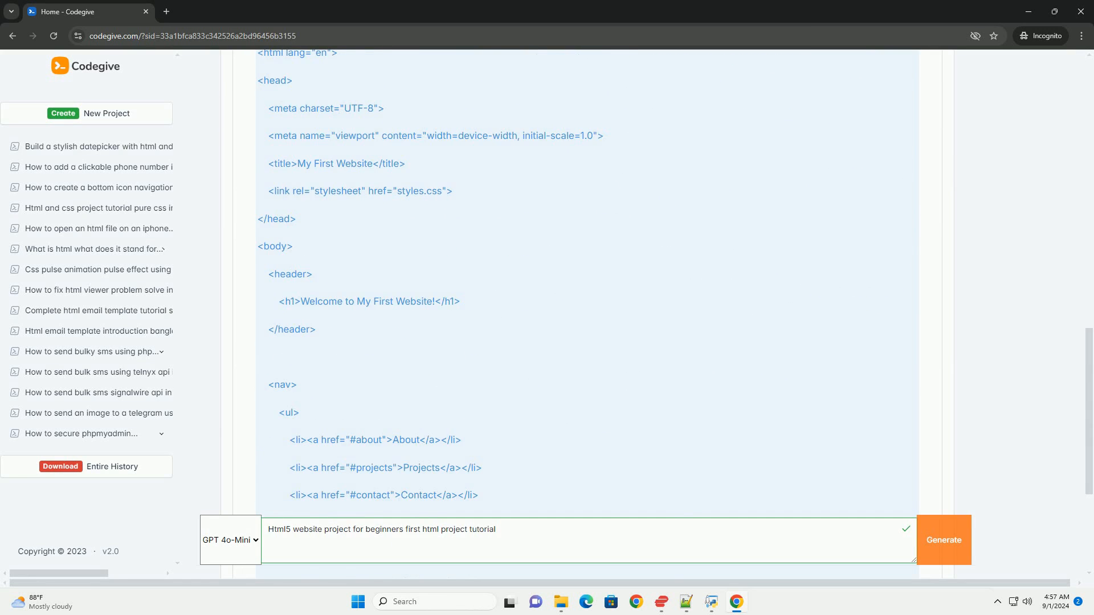
scroll("down", 3)
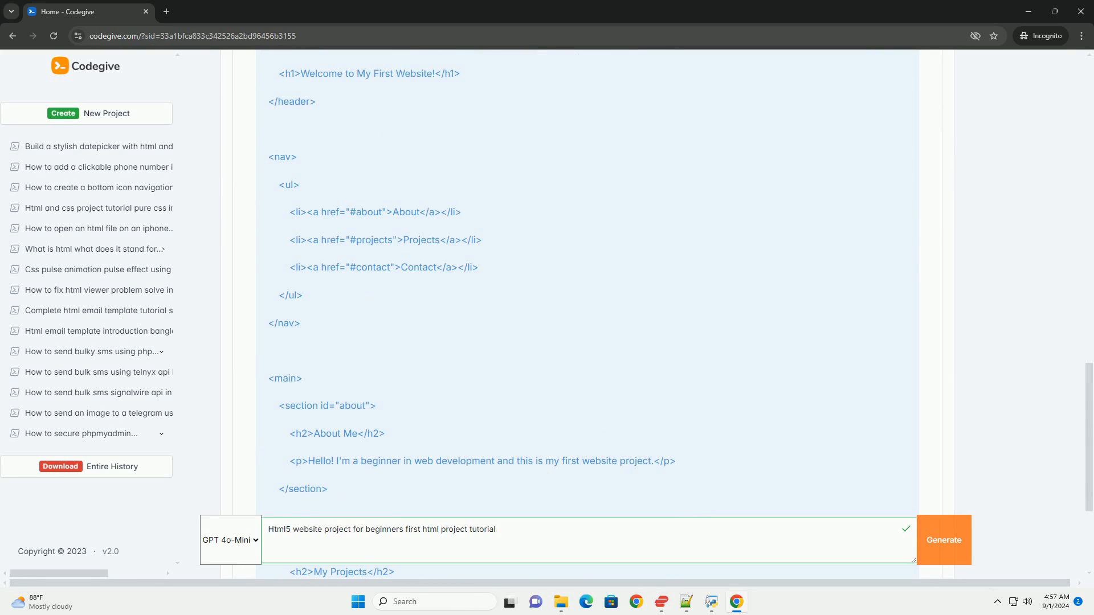
scroll("down", 3)
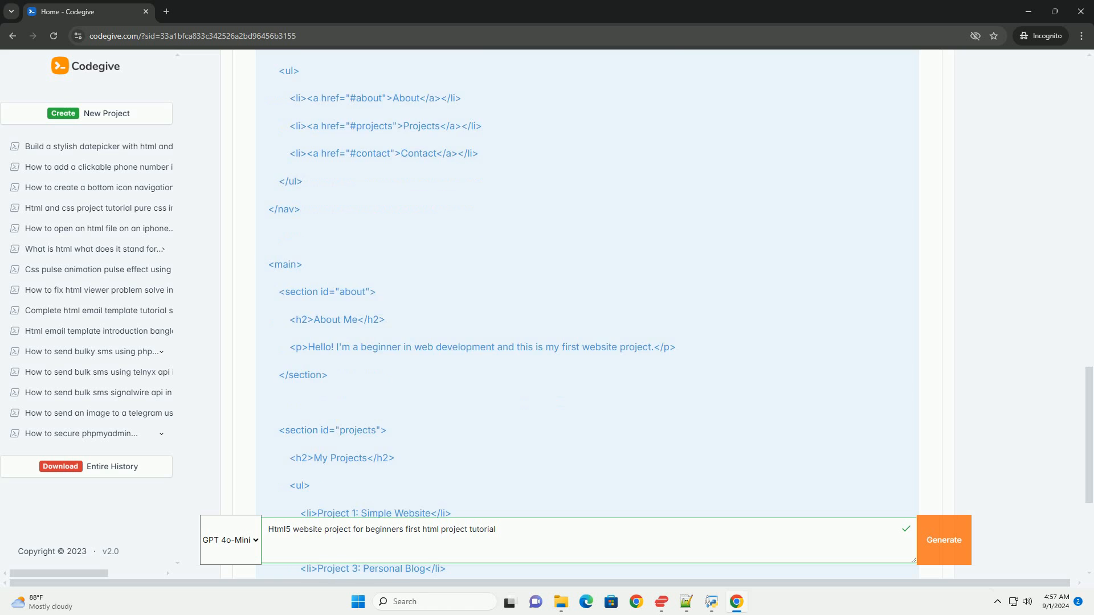
scroll("down", 3)
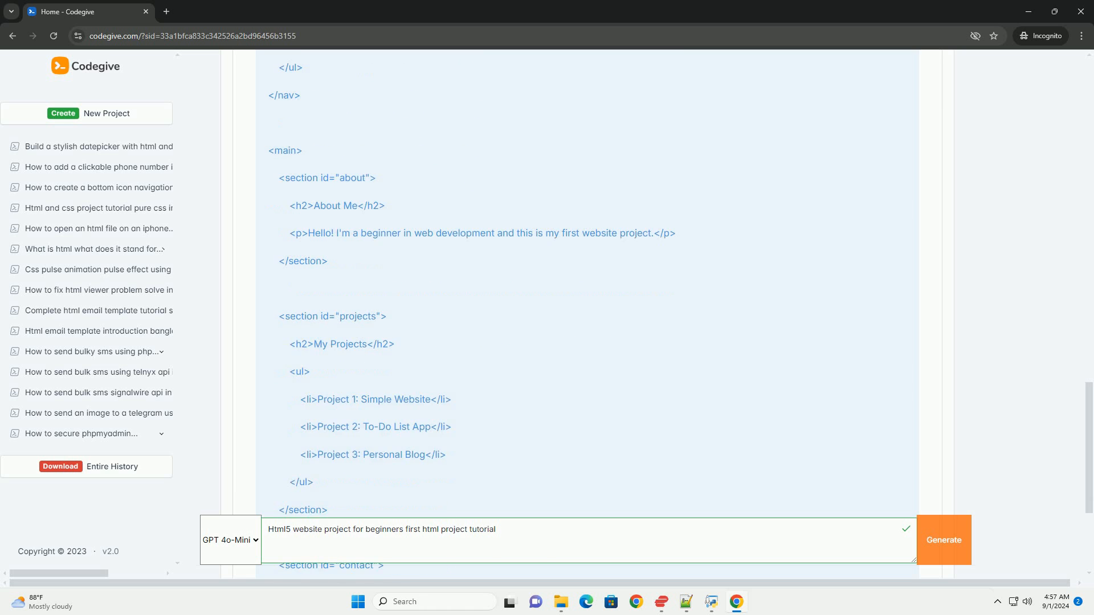
scroll("down", 3)
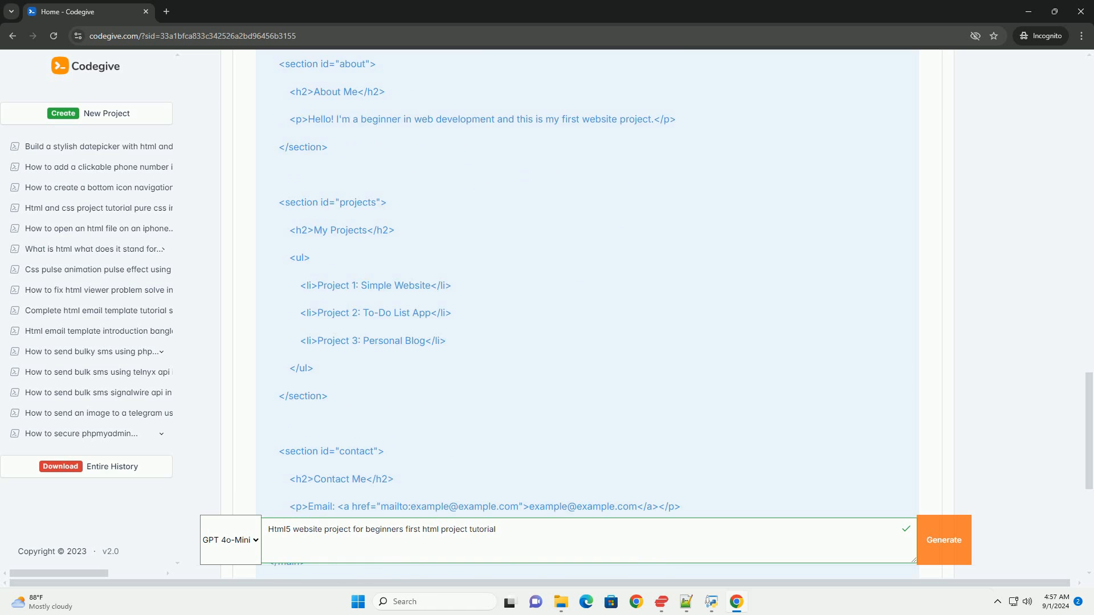
scroll("down", 3)
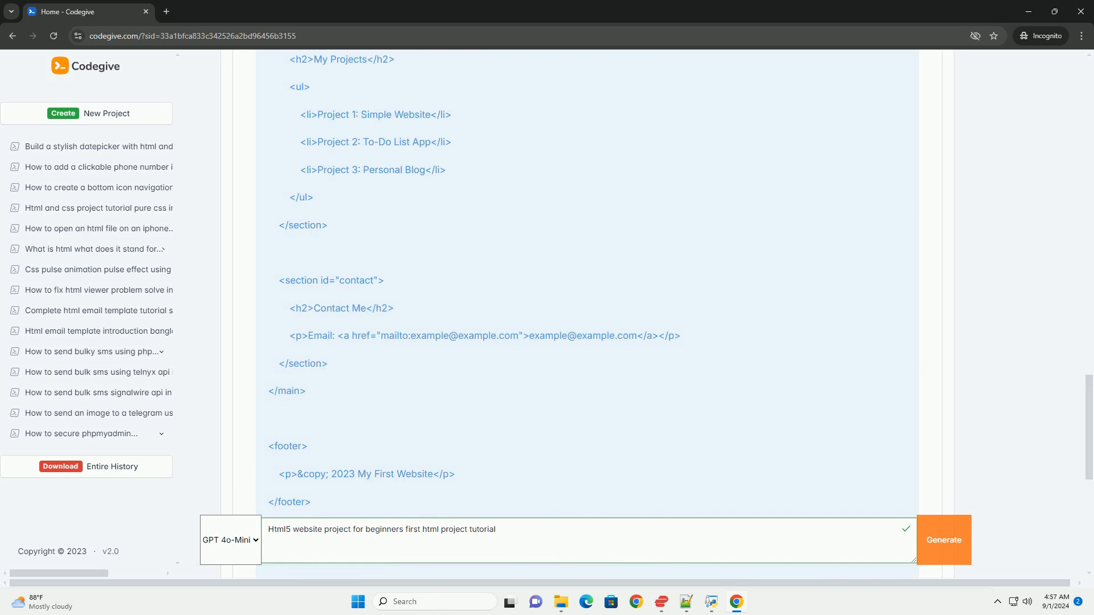
scroll("down", 3)
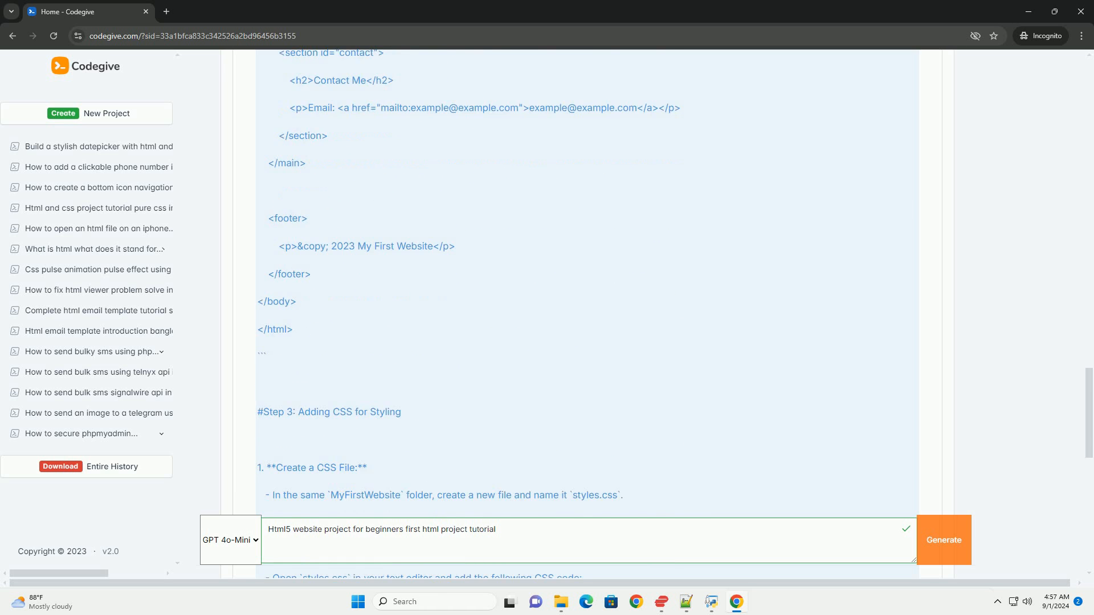
scroll("down", 3)
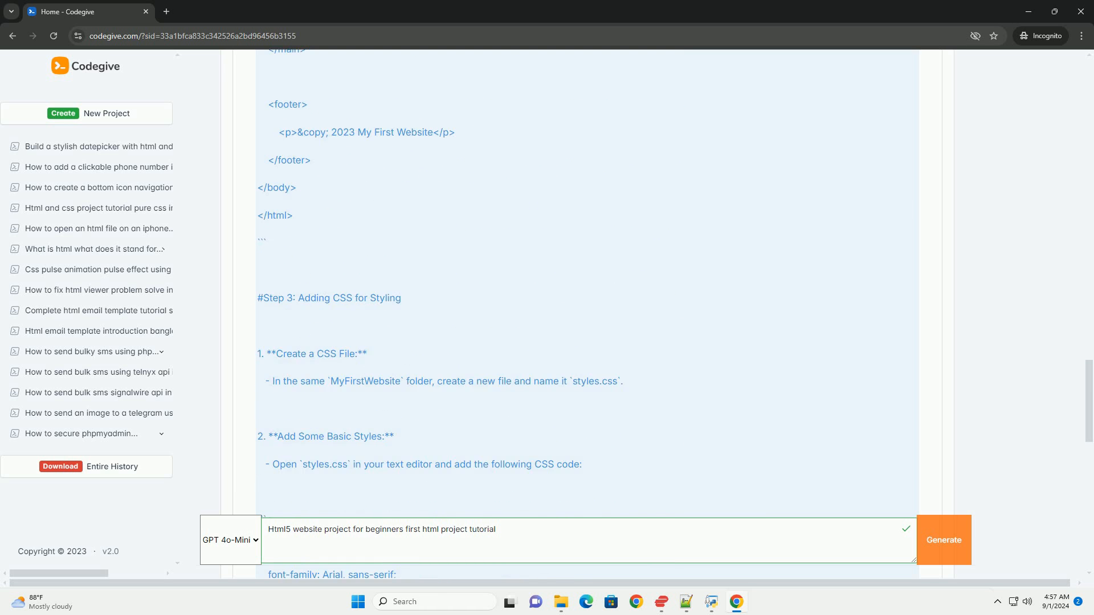
scroll("down", 3)
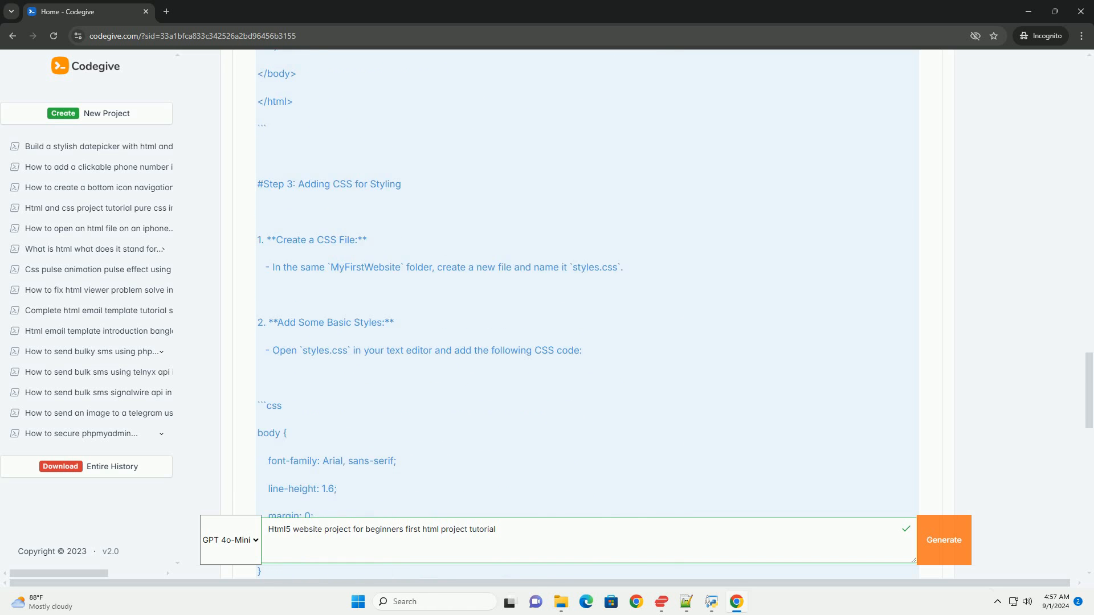
scroll("down", 3)
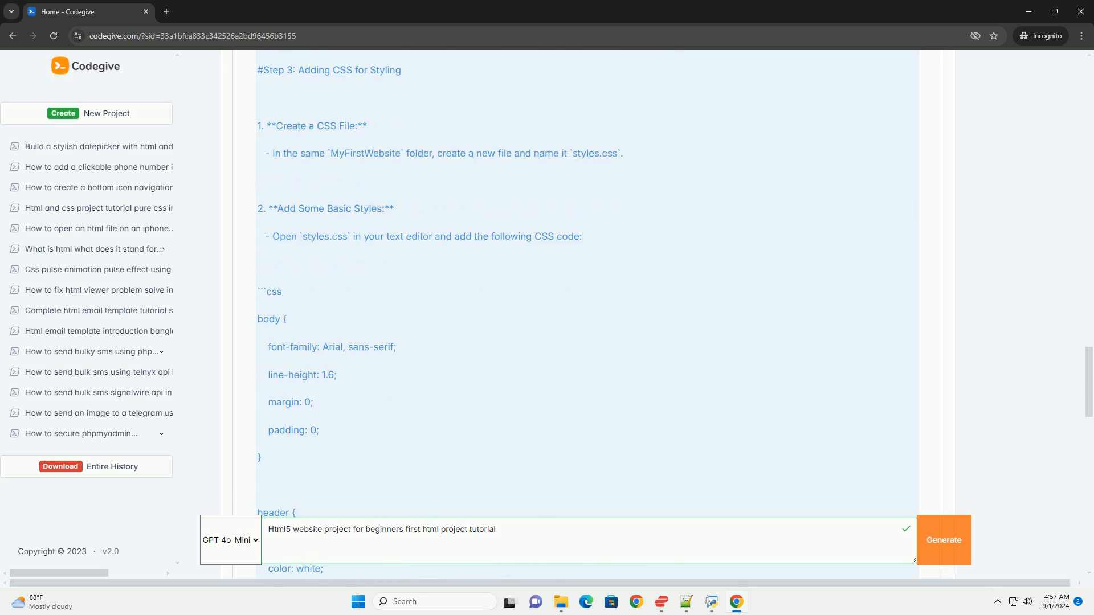
scroll("down", 3)
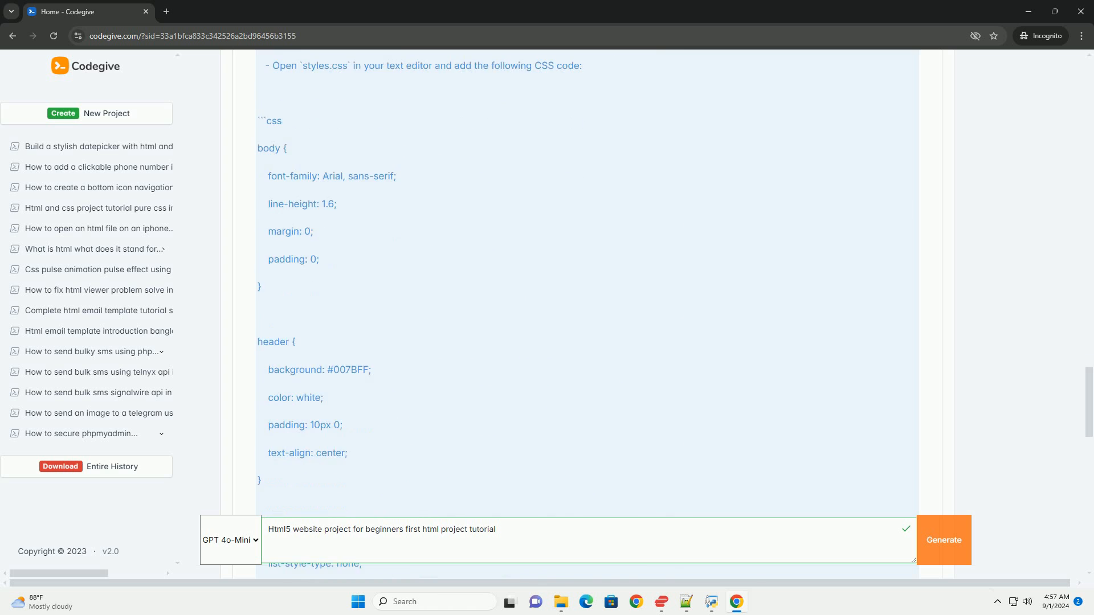
scroll("down", 3)
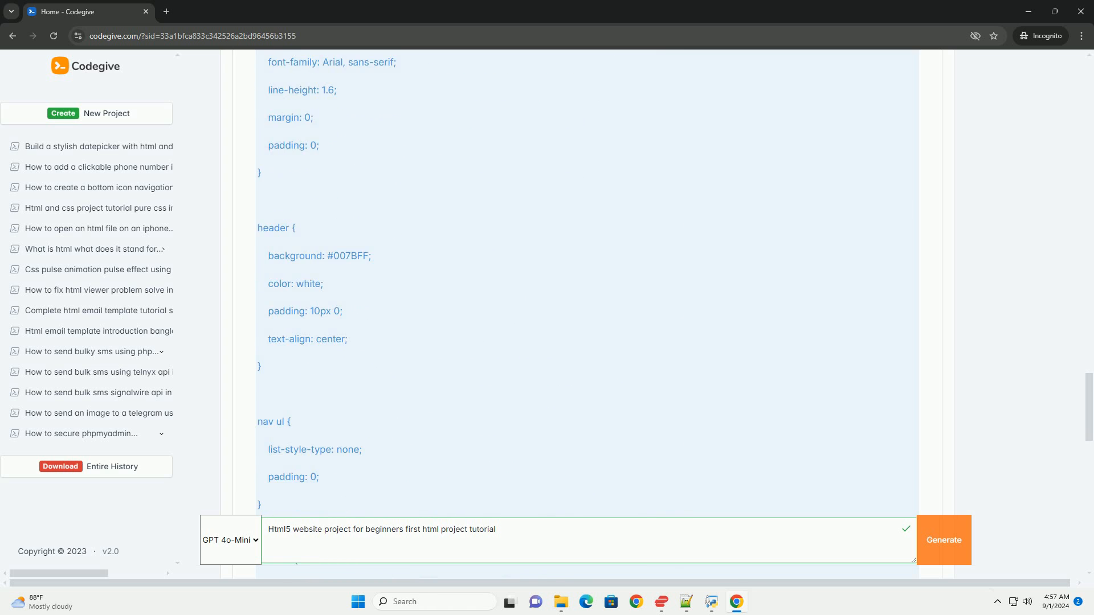
scroll("down", 3)
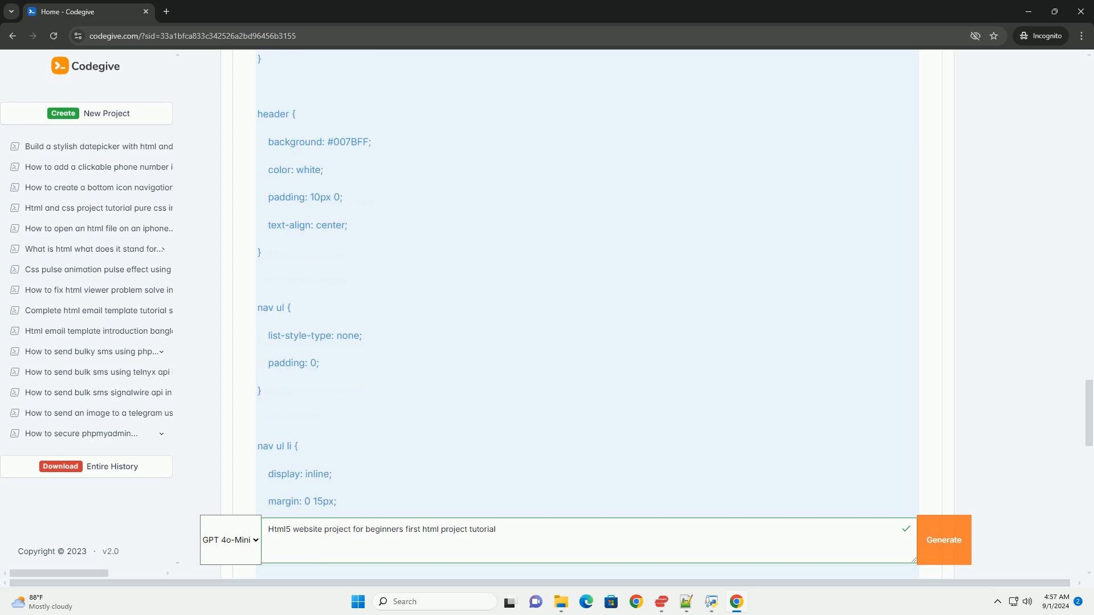
scroll("down", 3)
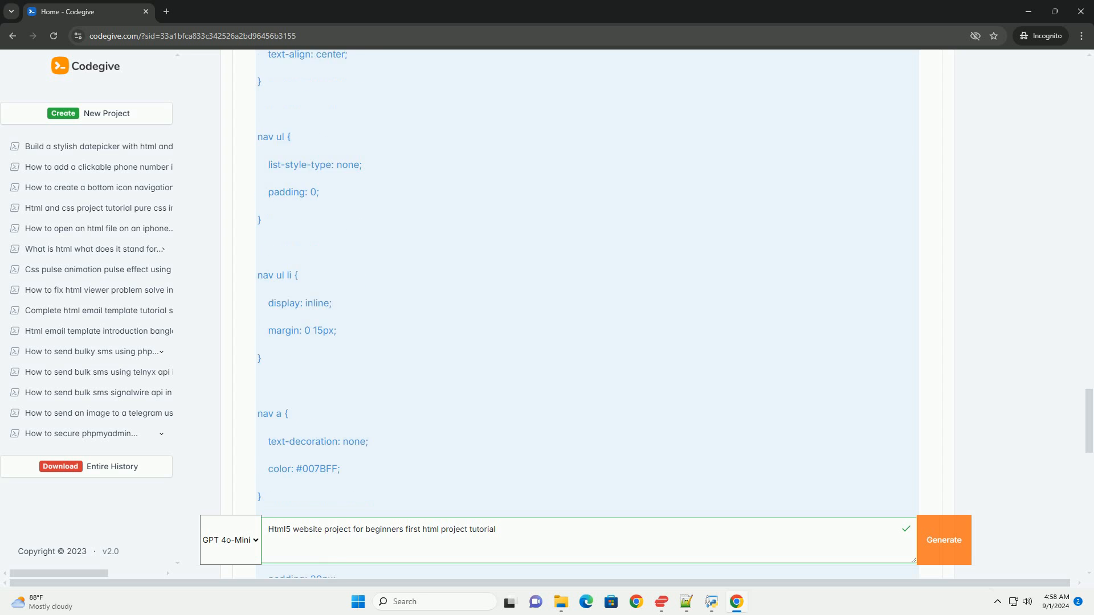
scroll("down", 3)
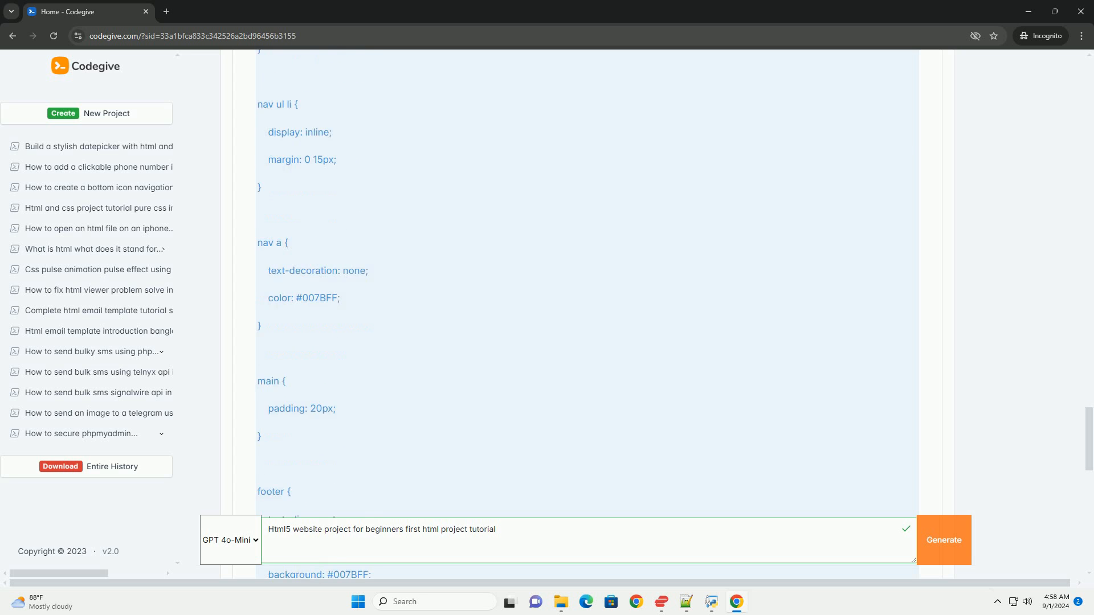
scroll("down", 3)
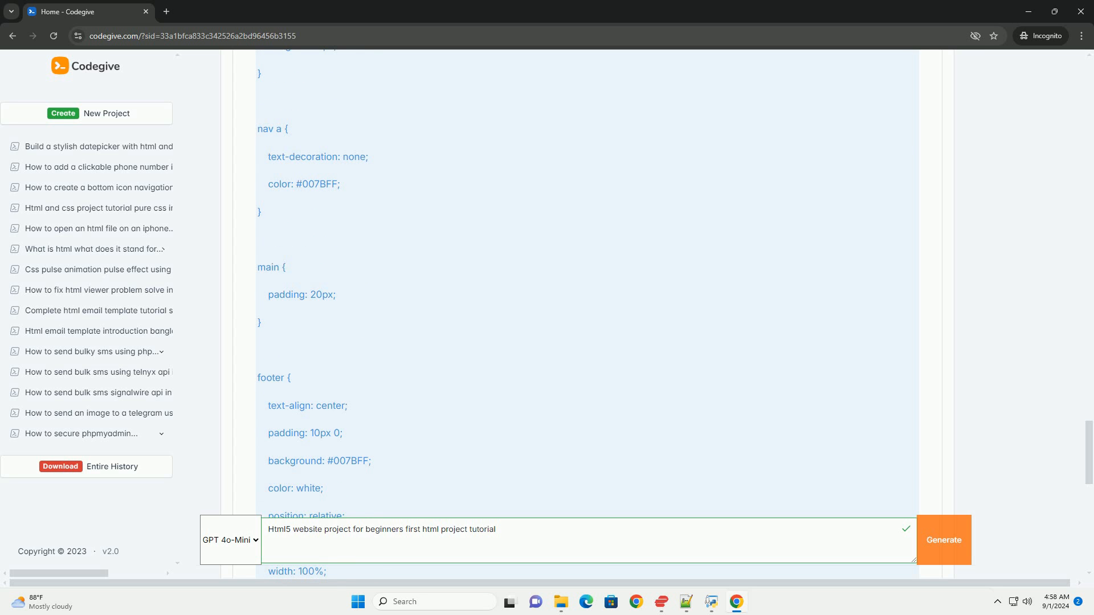